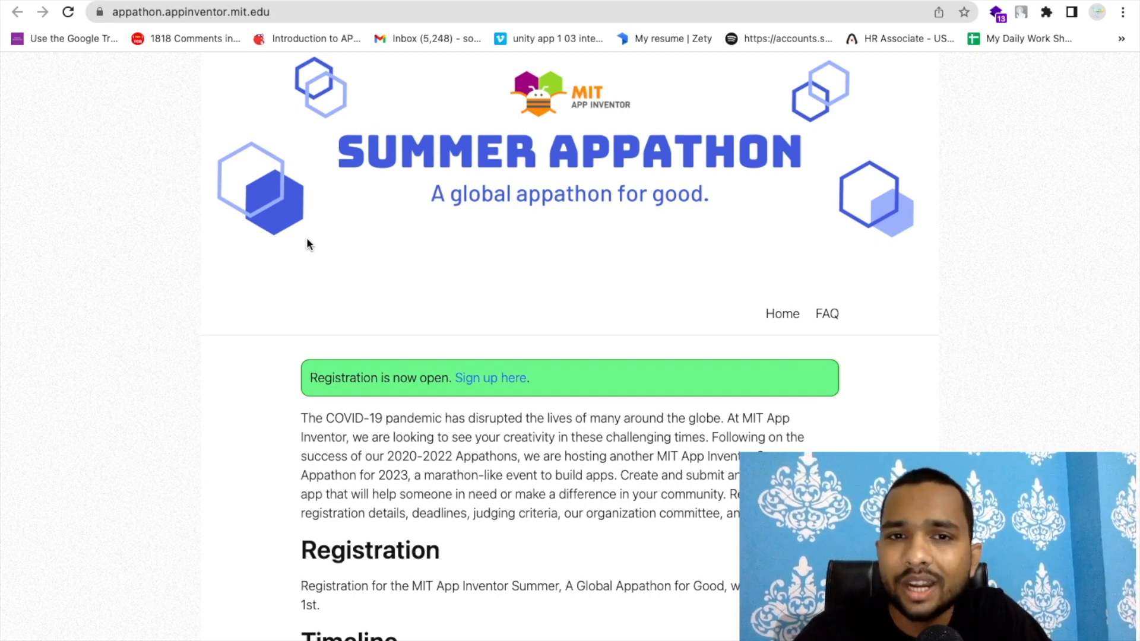
scroll(down, 3)
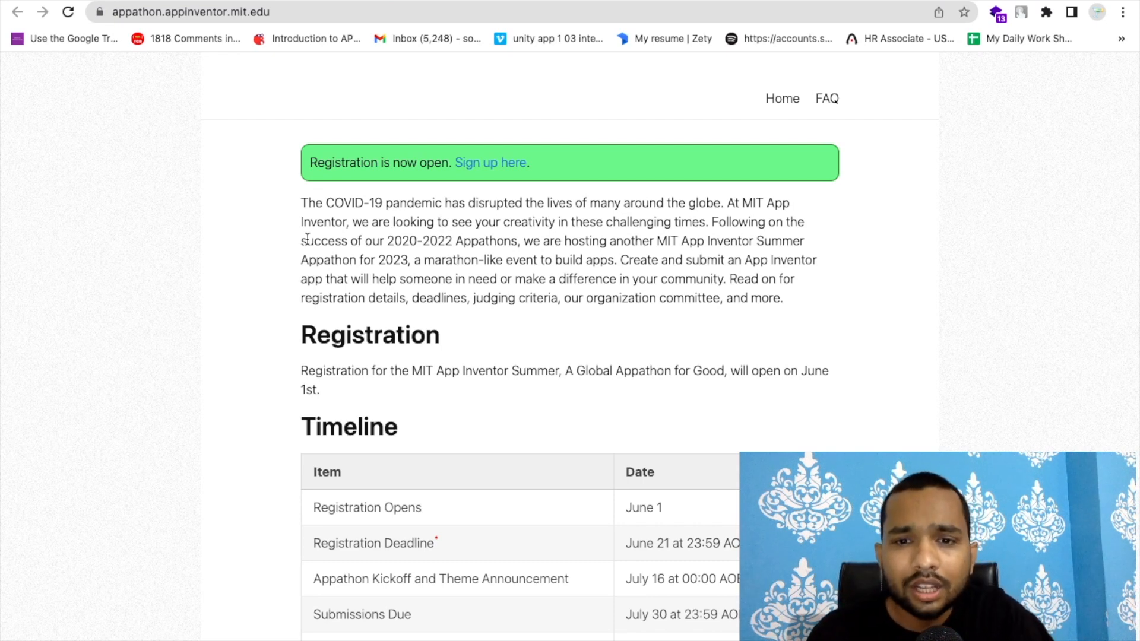
scroll(down, 3)
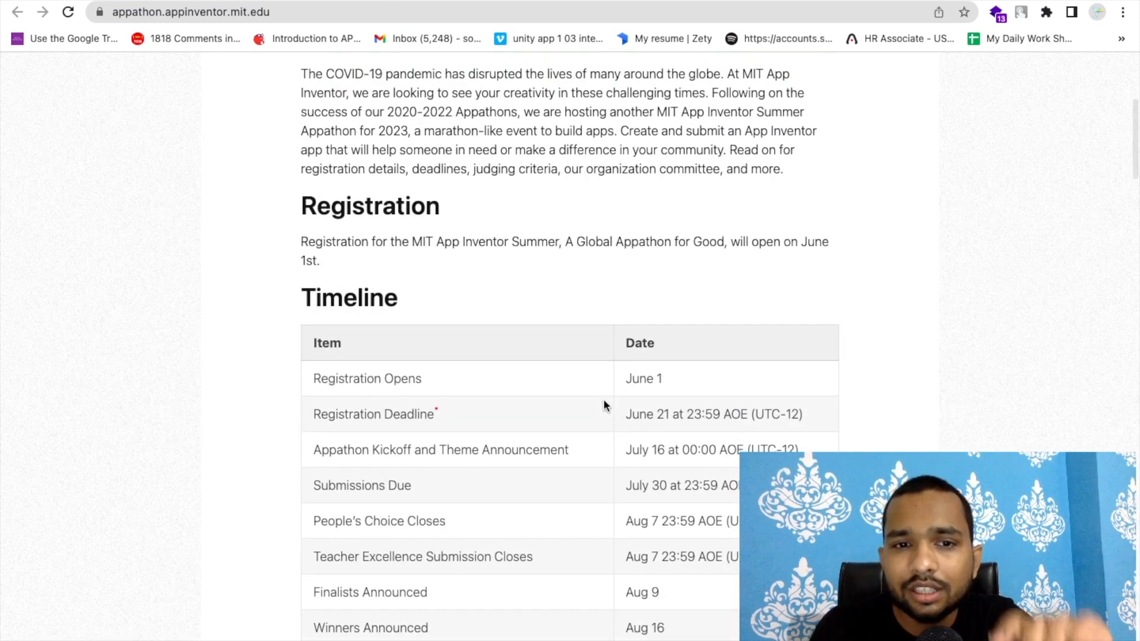
mouse_move(602, 358)
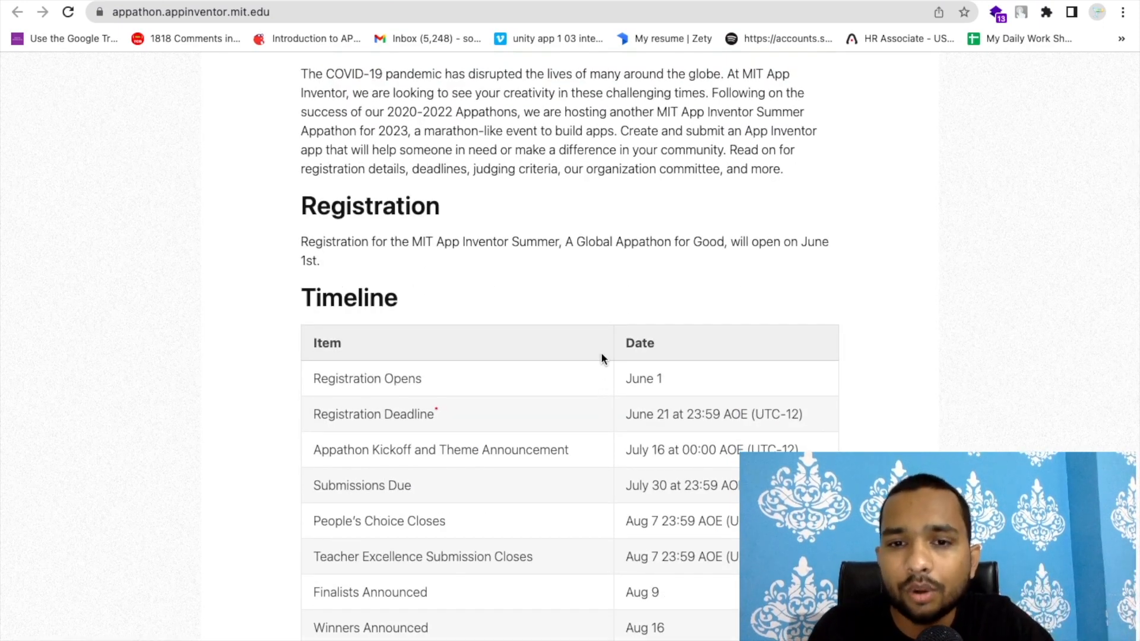
scroll(down, 3)
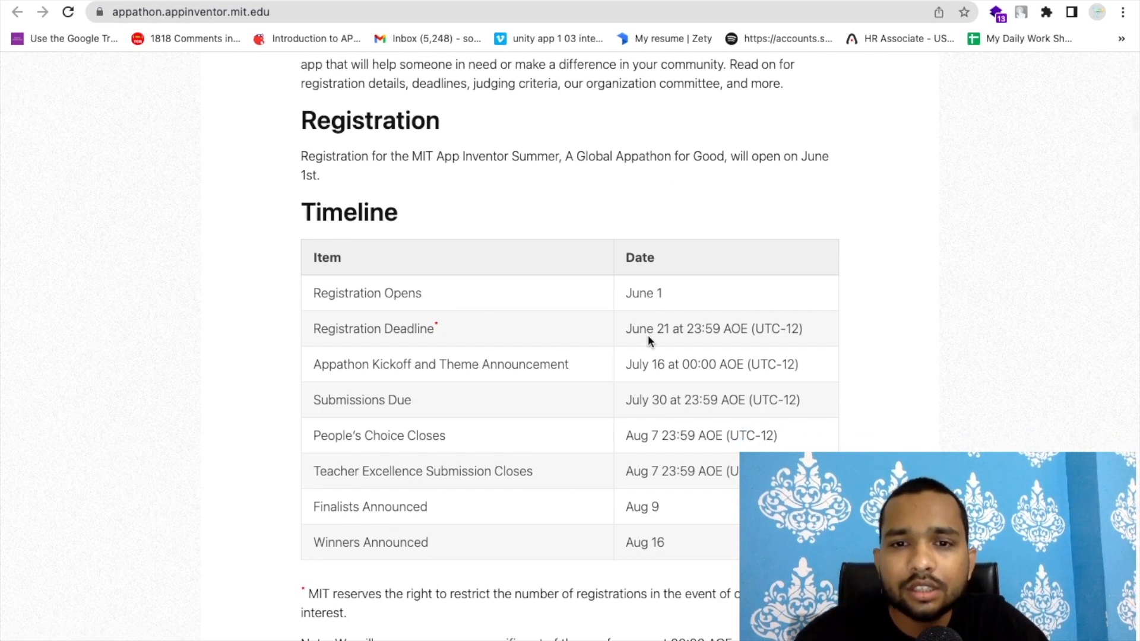
scroll(down, 3)
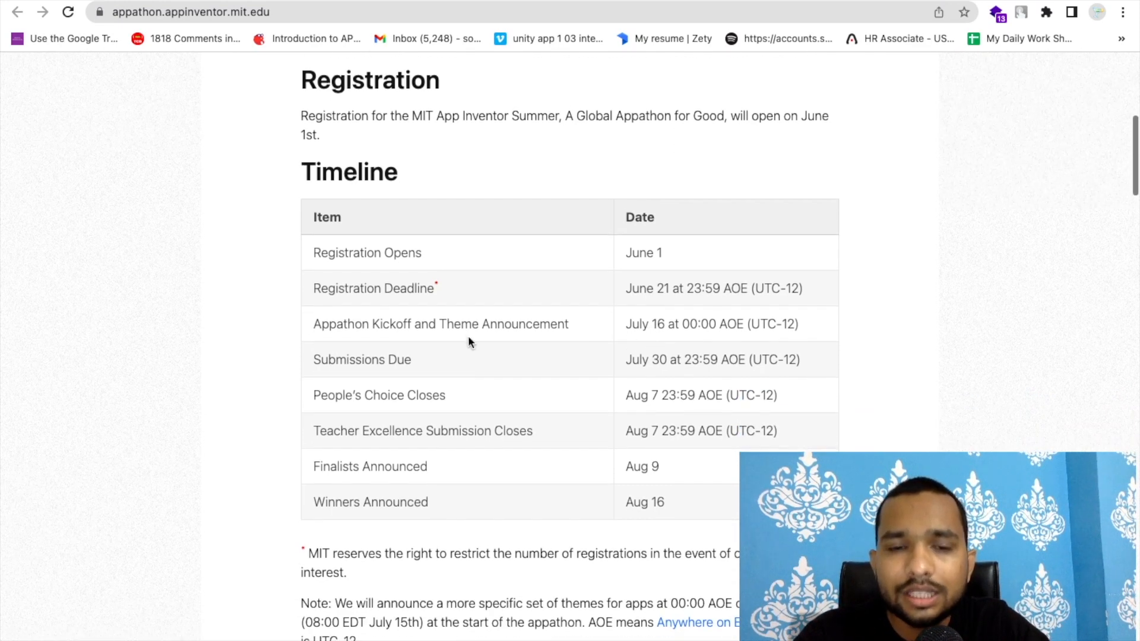
mouse_move(456, 322)
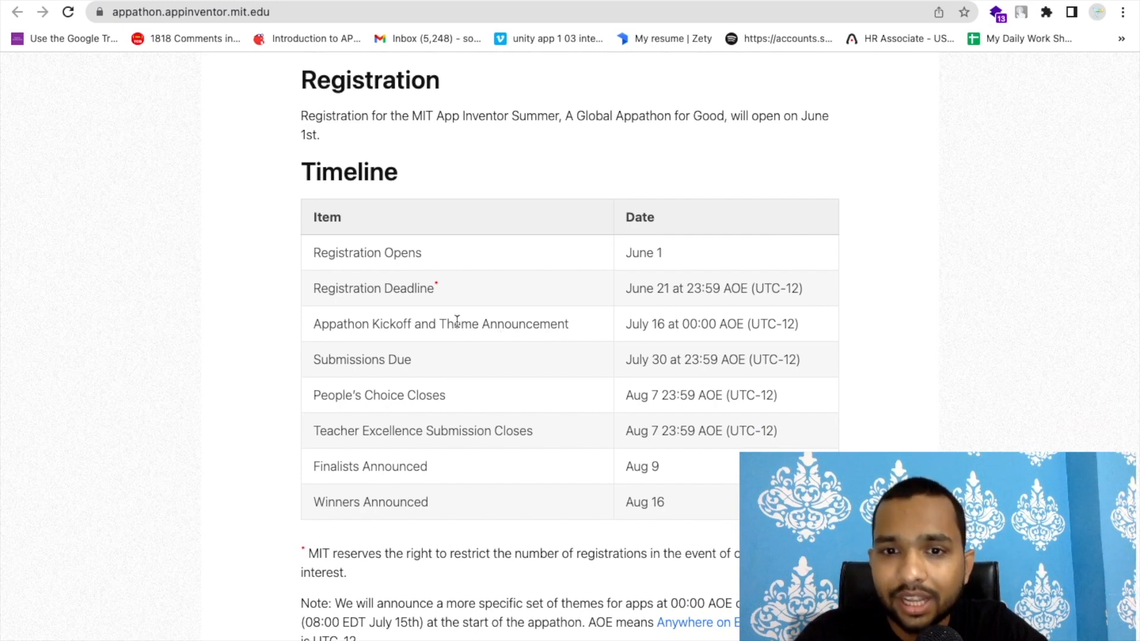
mouse_move(618, 326)
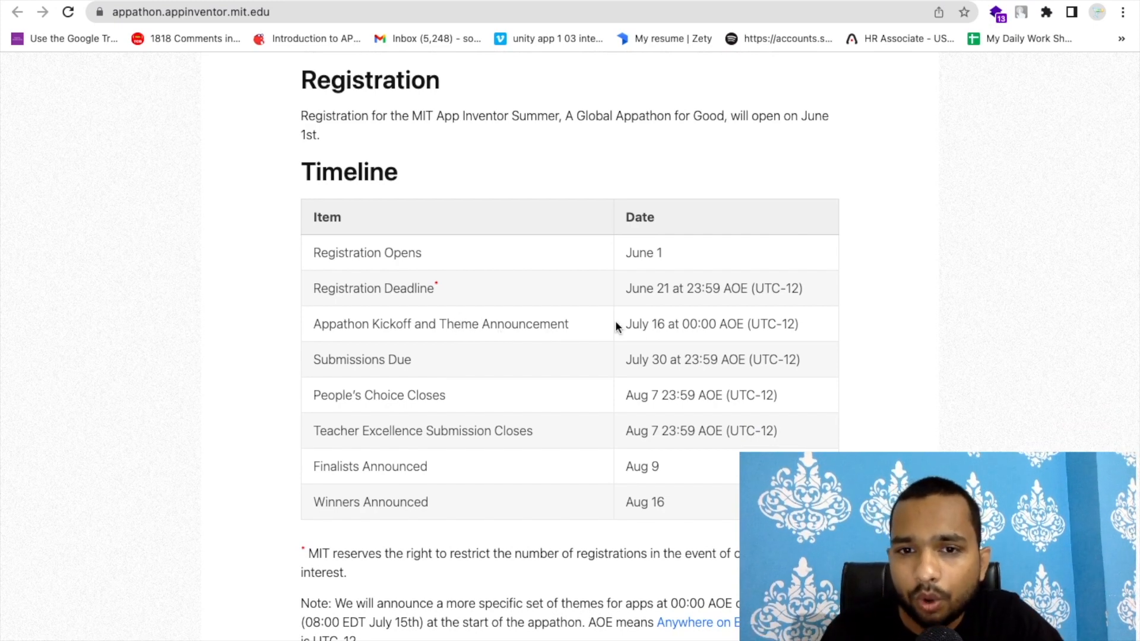
mouse_move(661, 323)
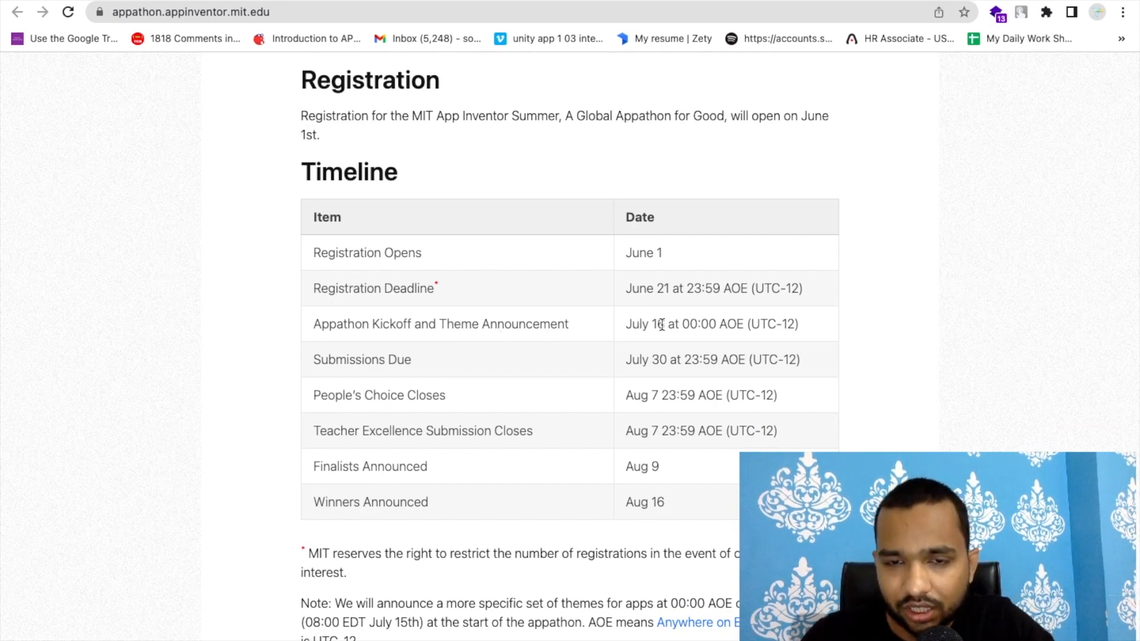
mouse_move(614, 325)
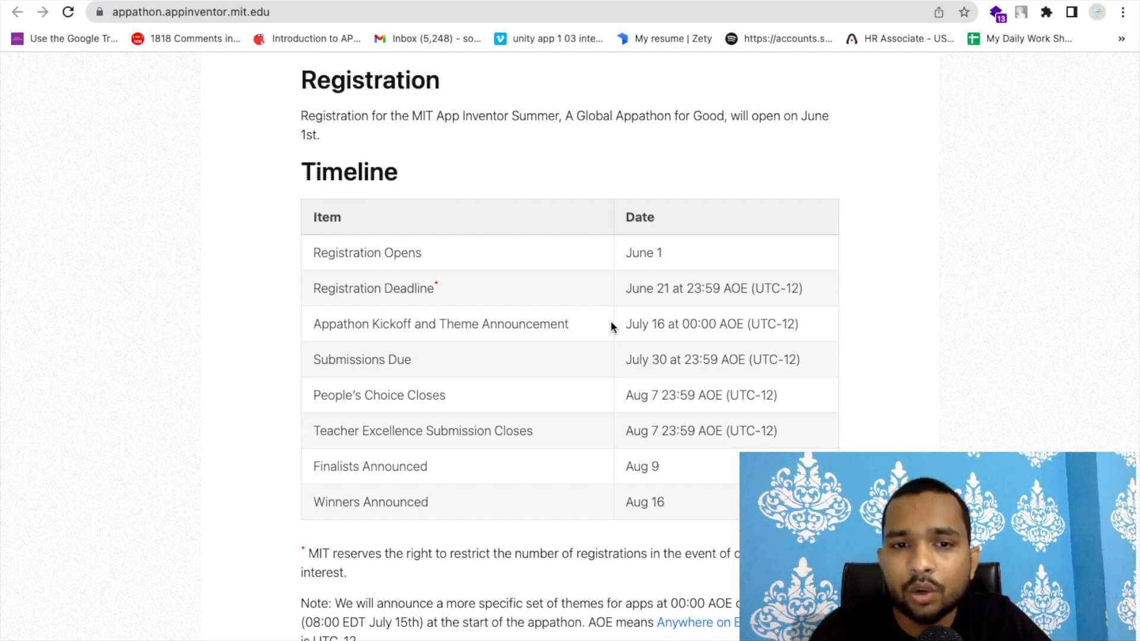
scroll(up, 3)
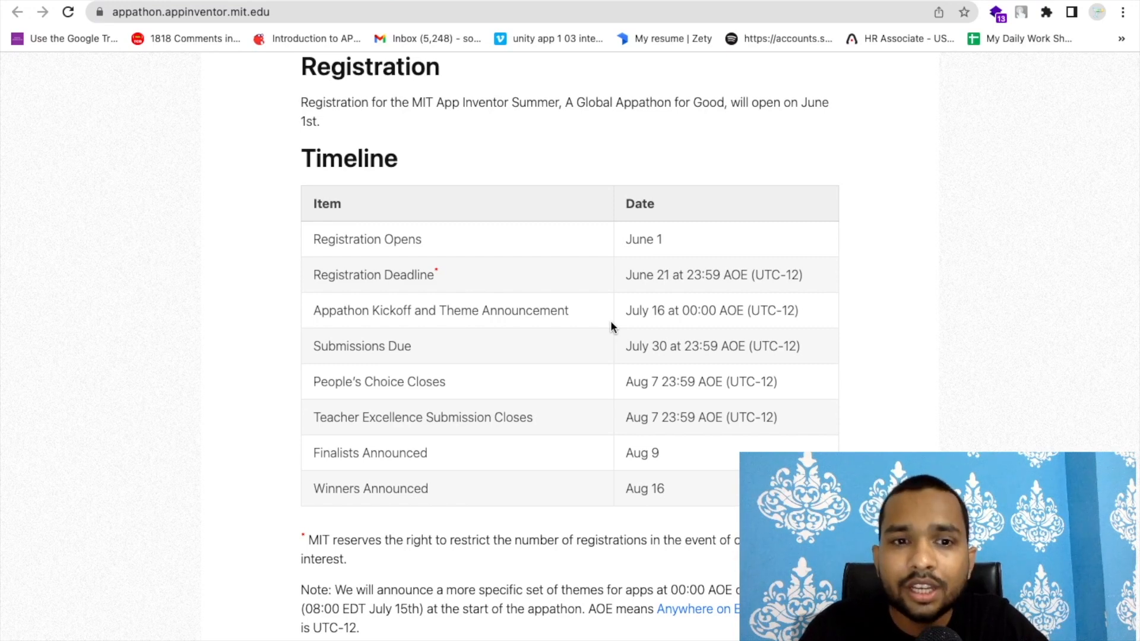
scroll(down, 3)
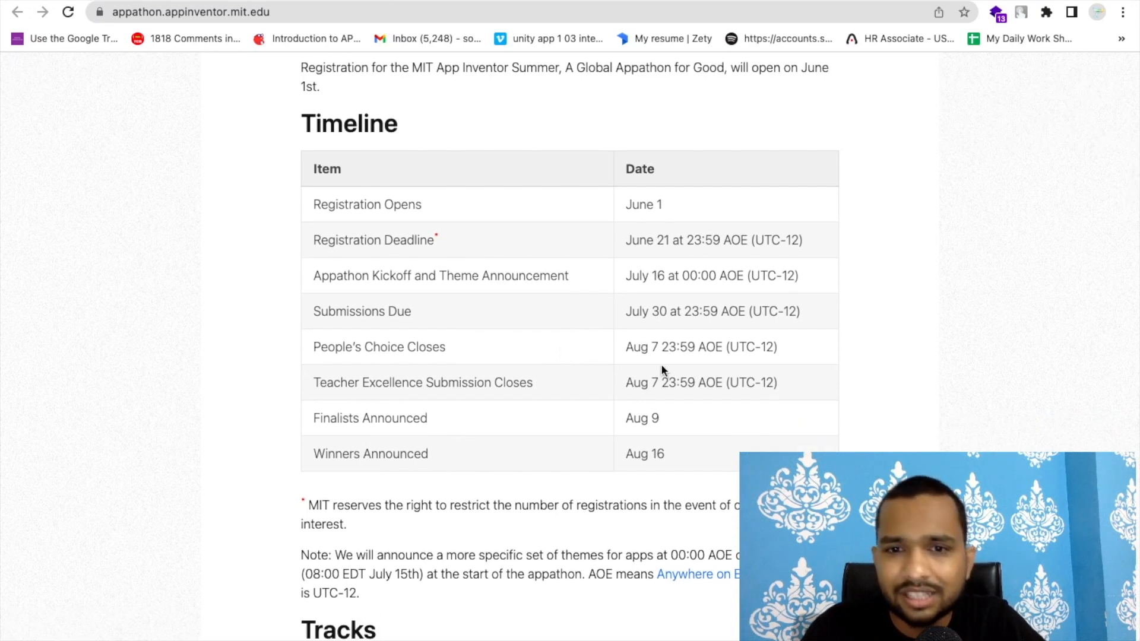
scroll(down, 3)
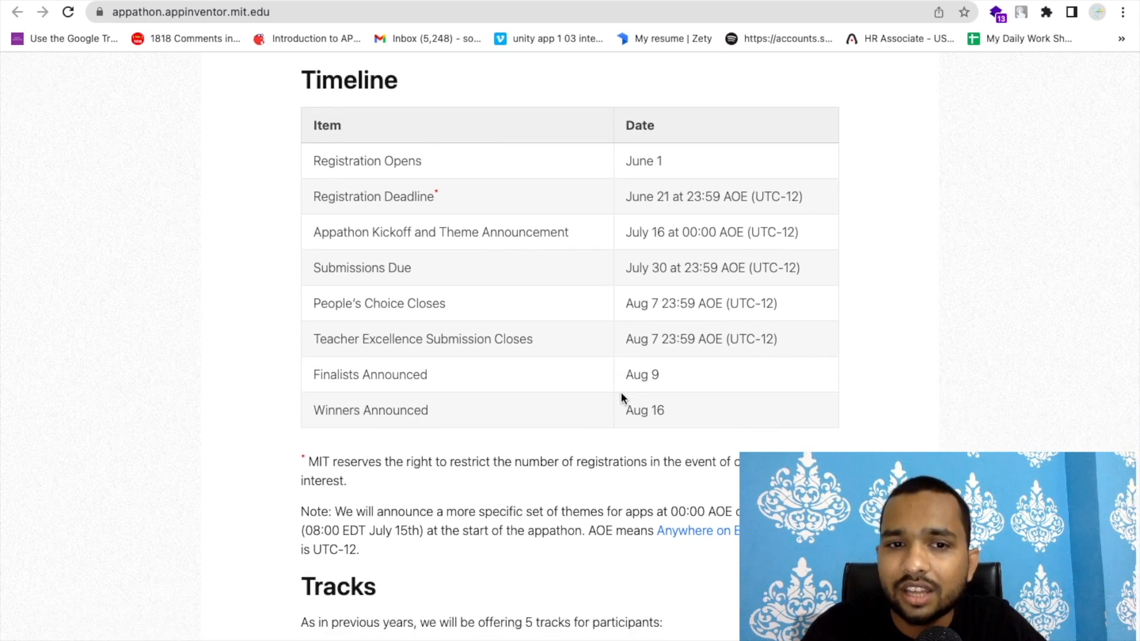
scroll(down, 3)
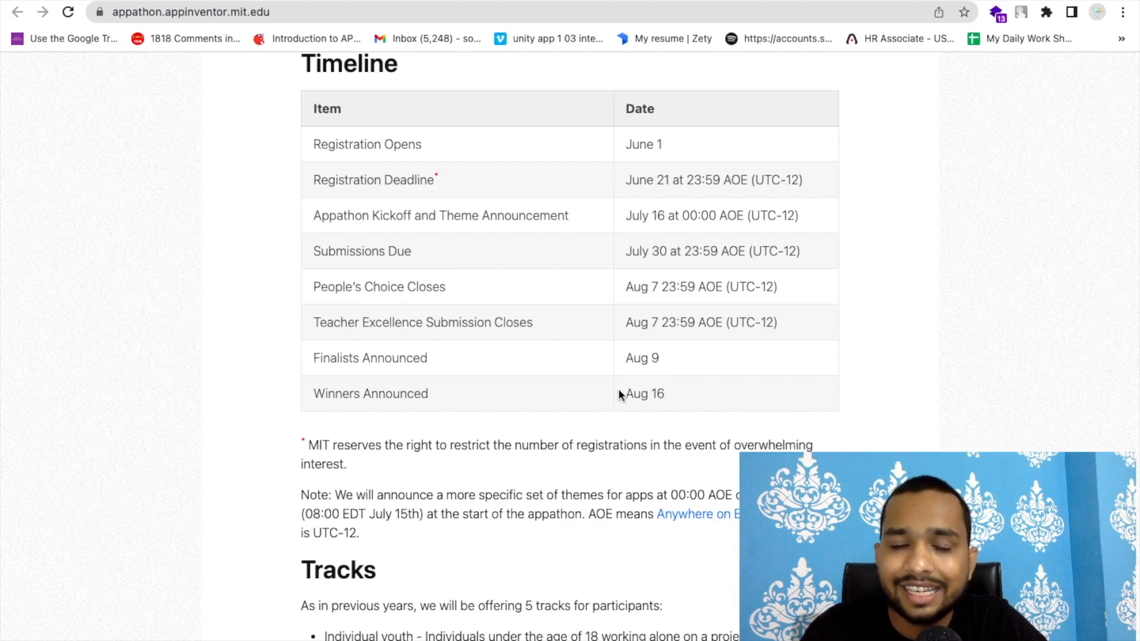
scroll(down, 3)
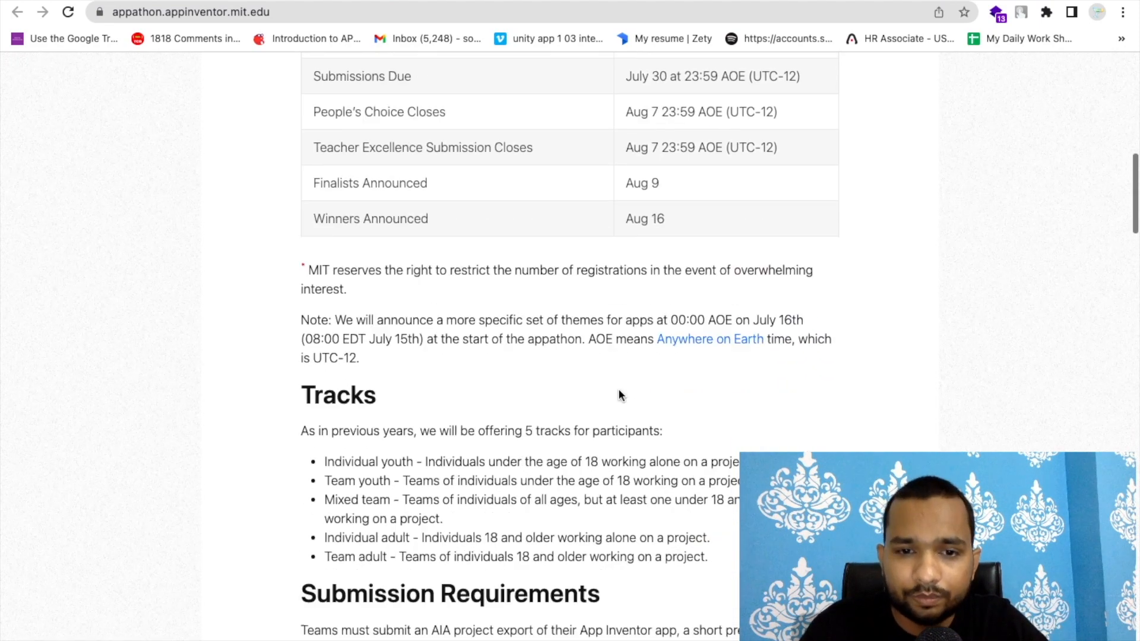
scroll(down, 3)
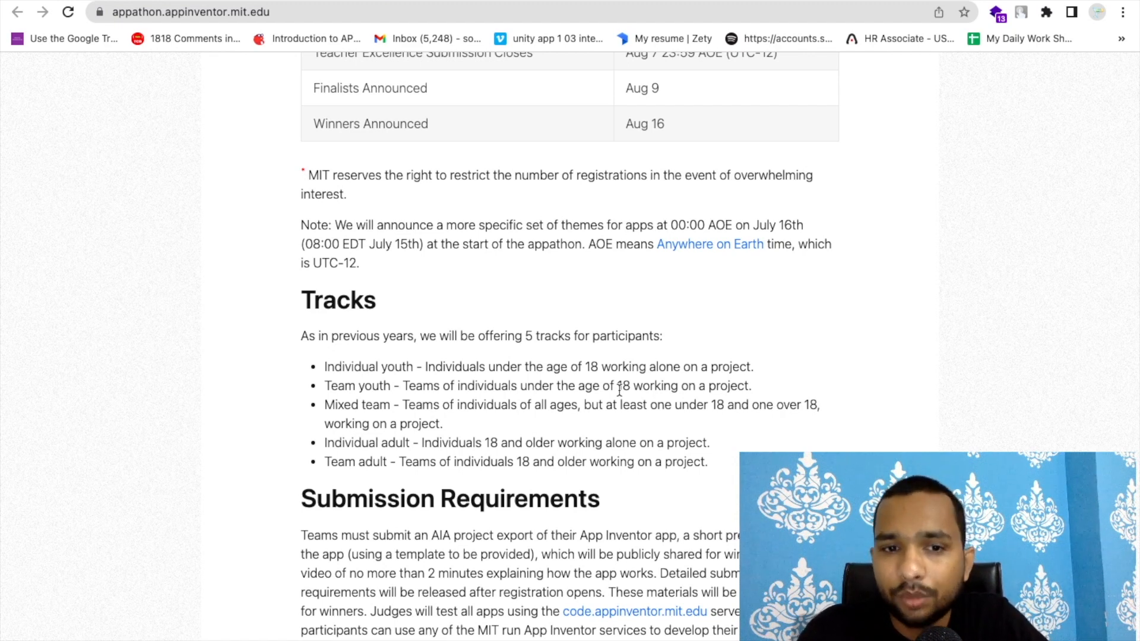
scroll(down, 3)
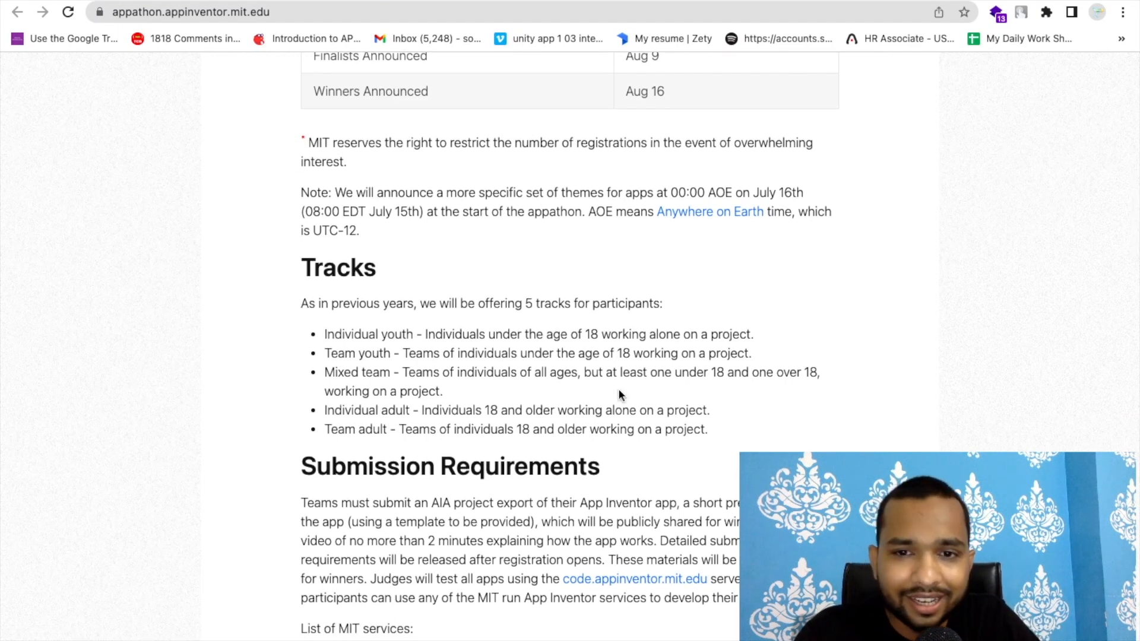
scroll(down, 3)
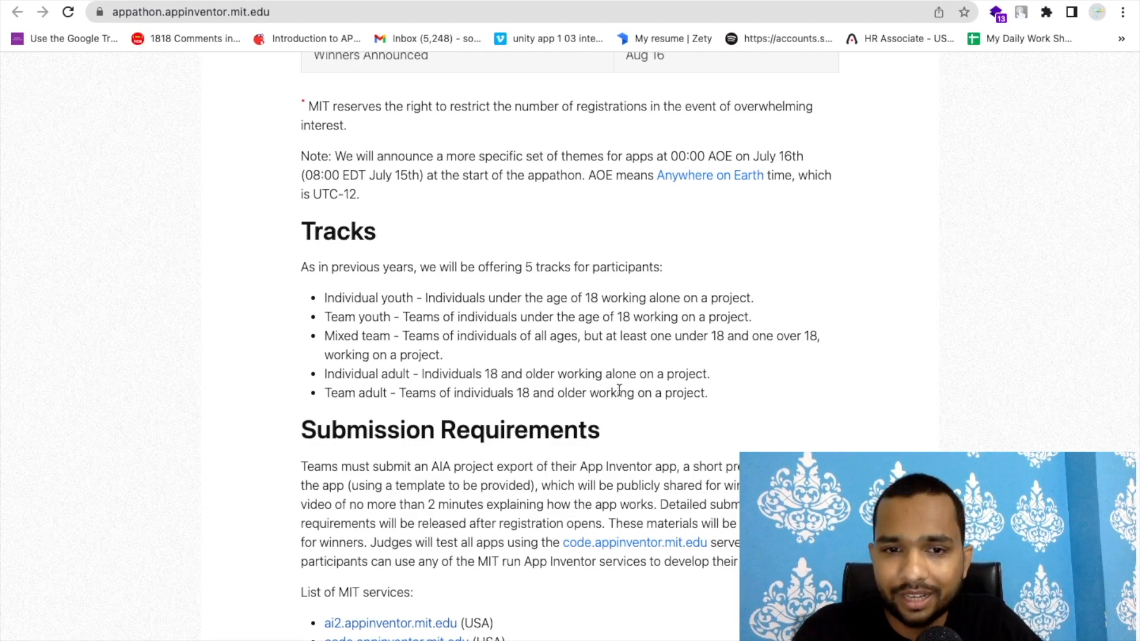
scroll(down, 3)
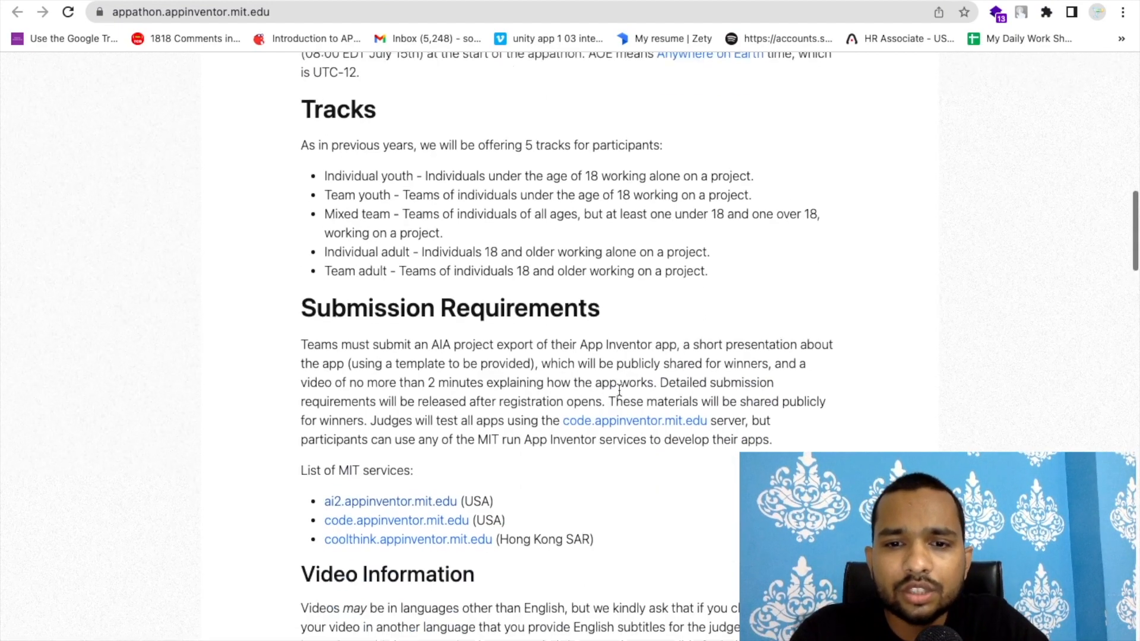
scroll(down, 3)
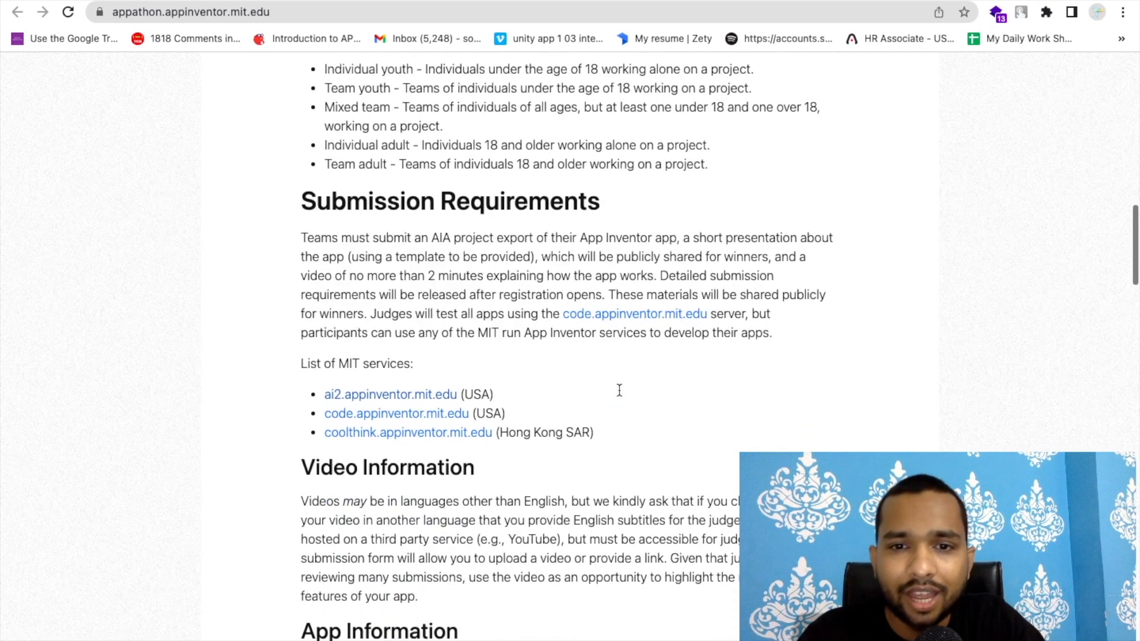
mouse_move(619, 394)
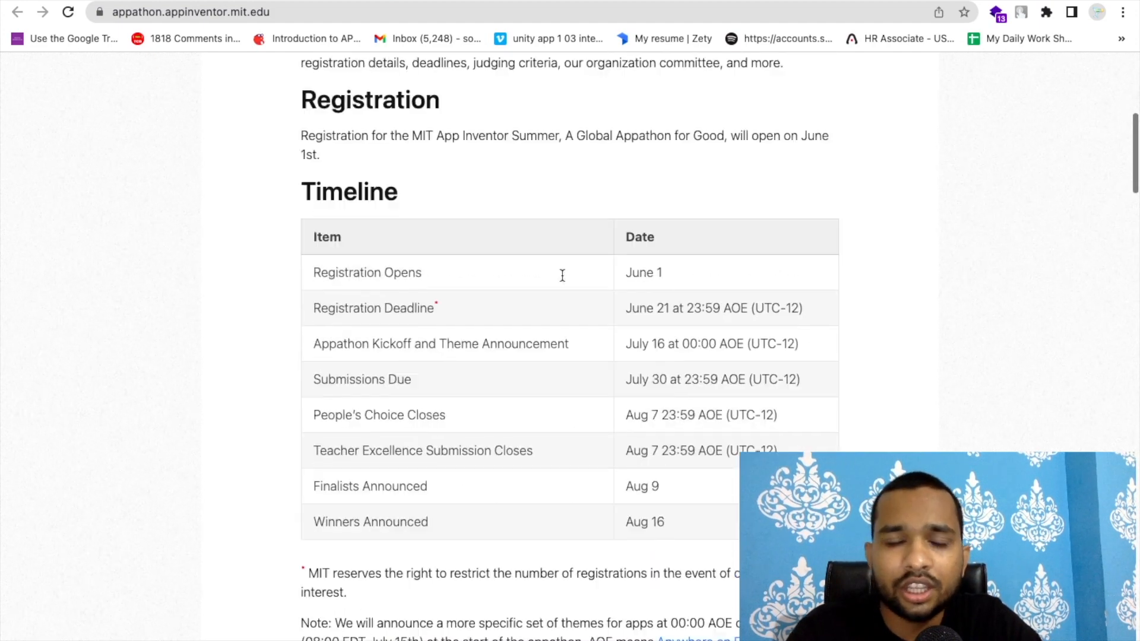
scroll(up, 3)
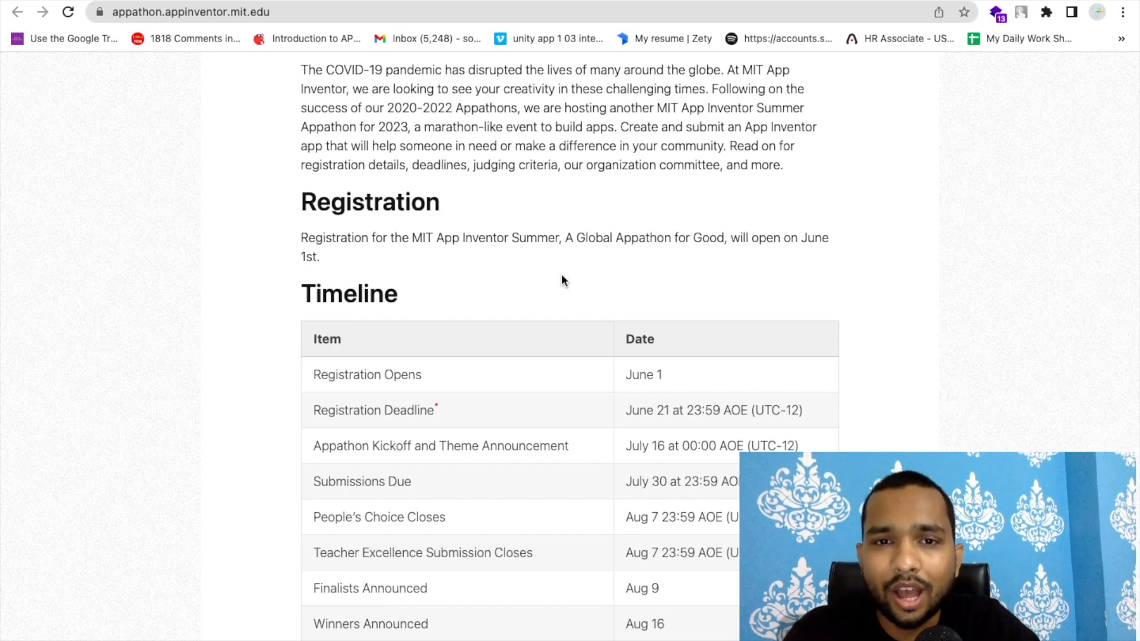
scroll(up, 3)
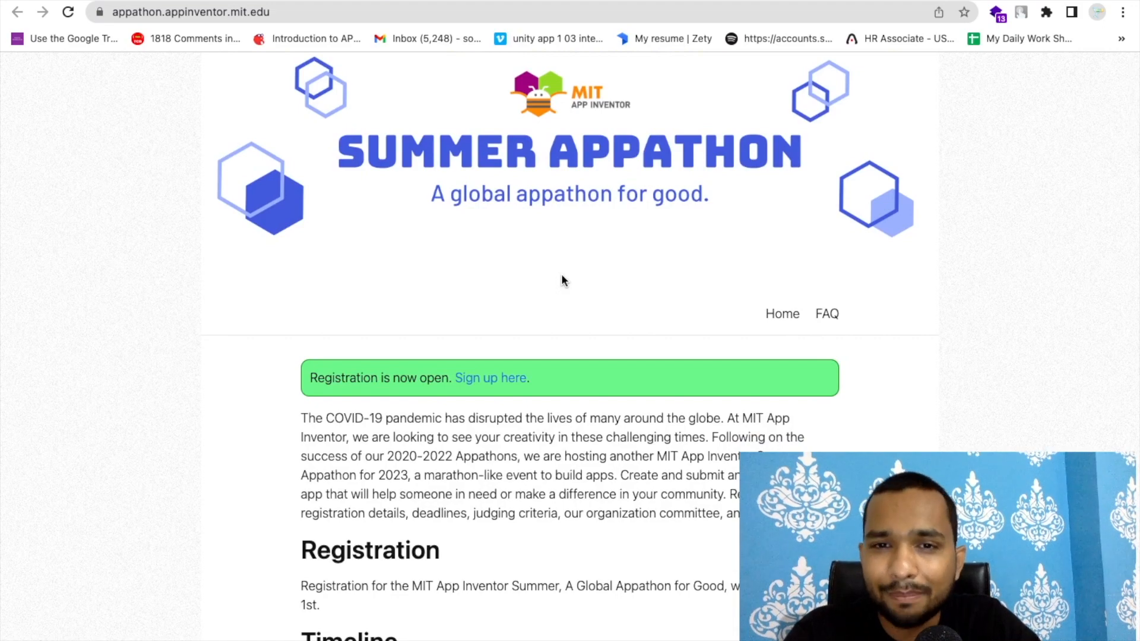